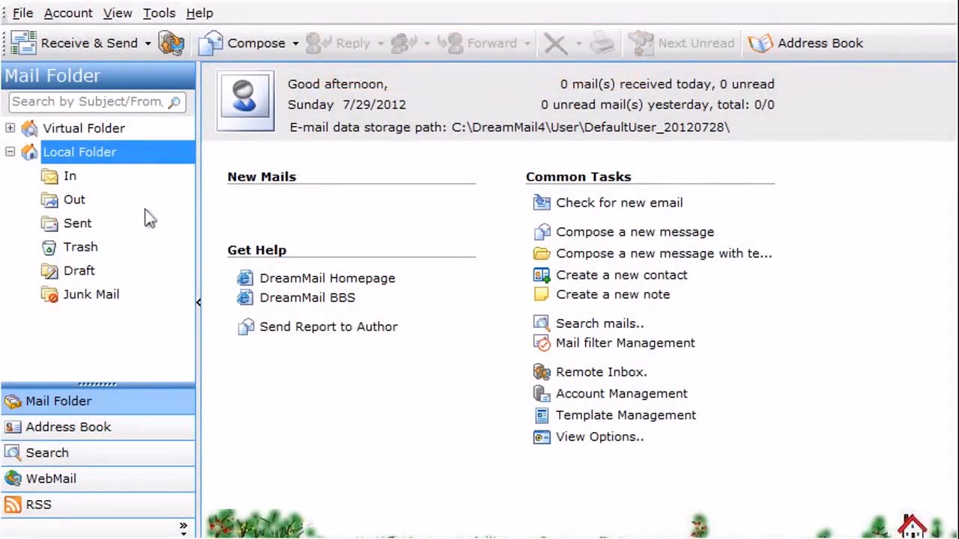
Open Account Management from the Tools menu, showing an empty account list.
click(159, 13)
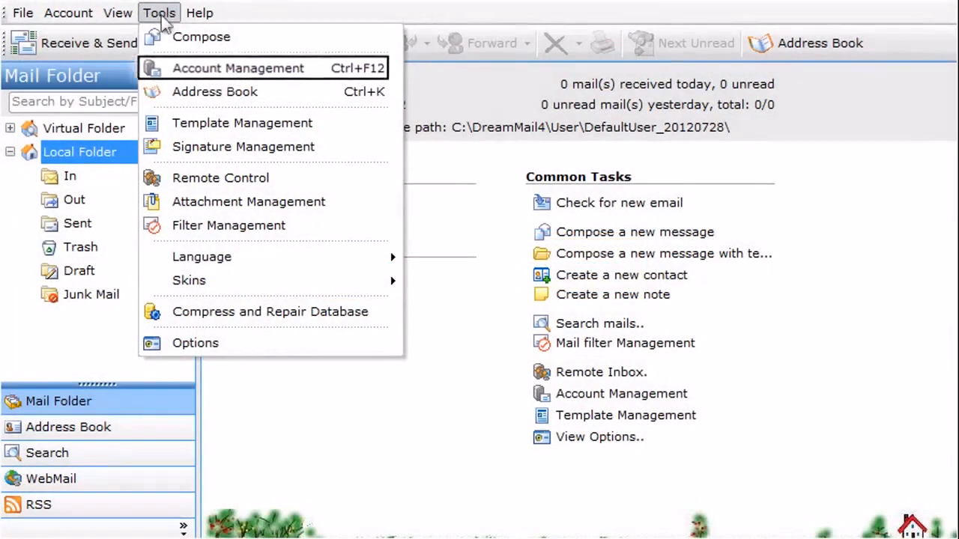
click(237, 67)
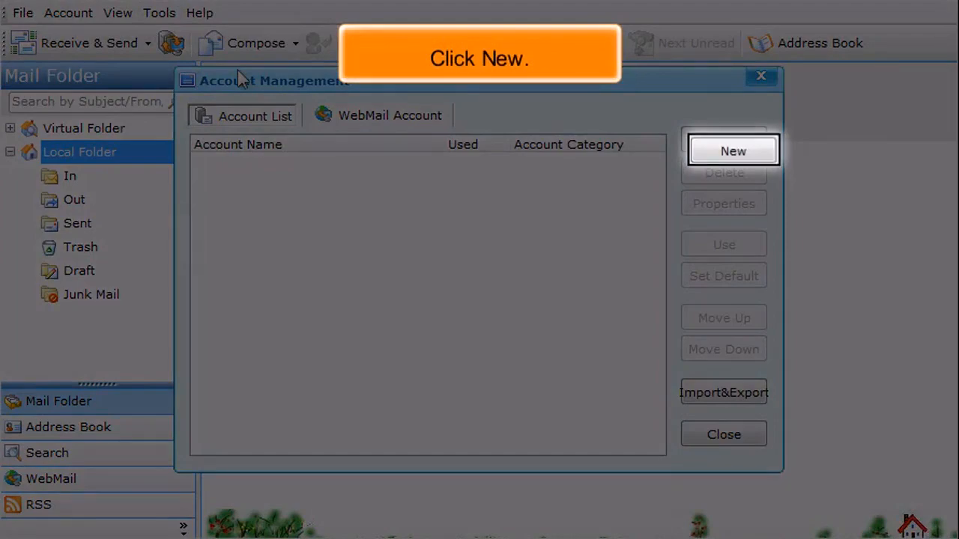
click(732, 151)
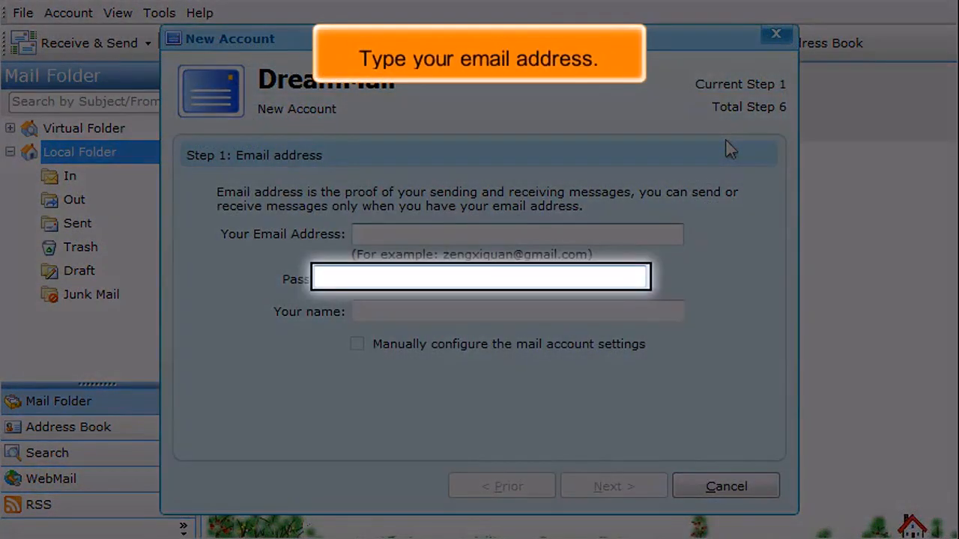
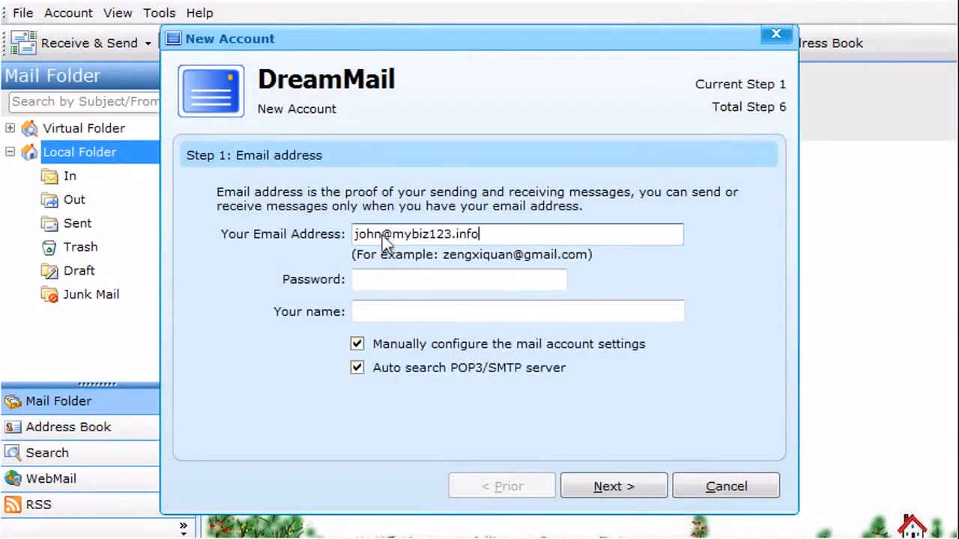
click(460, 279)
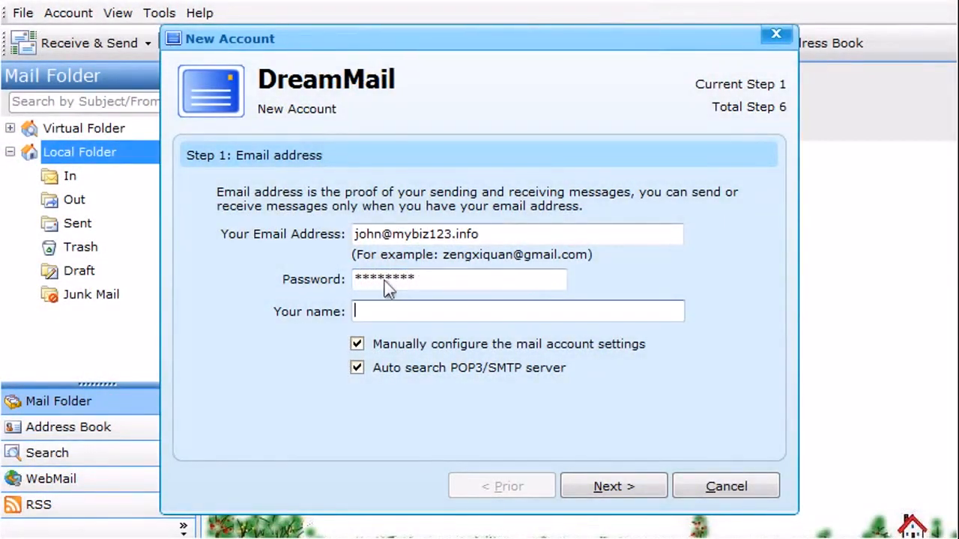
click(517, 311)
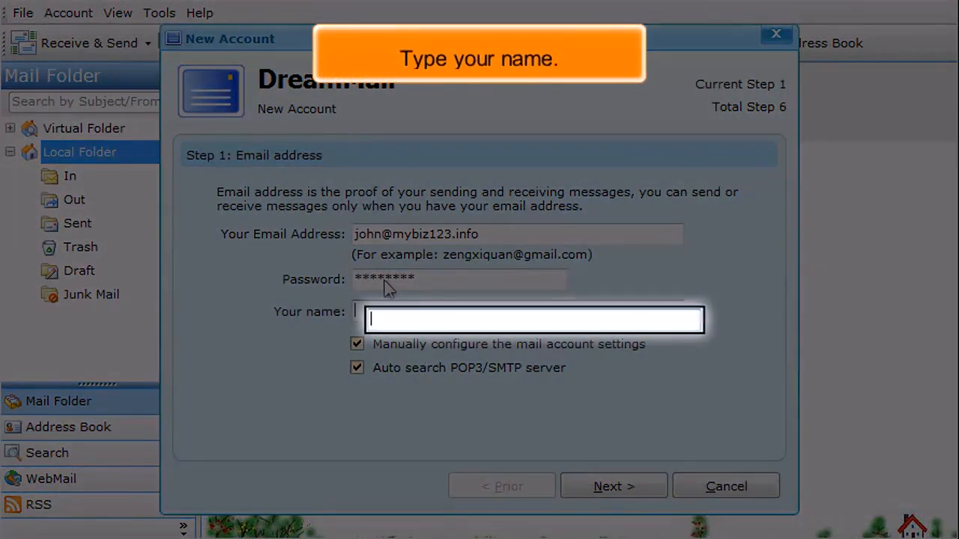
text(John Doe)
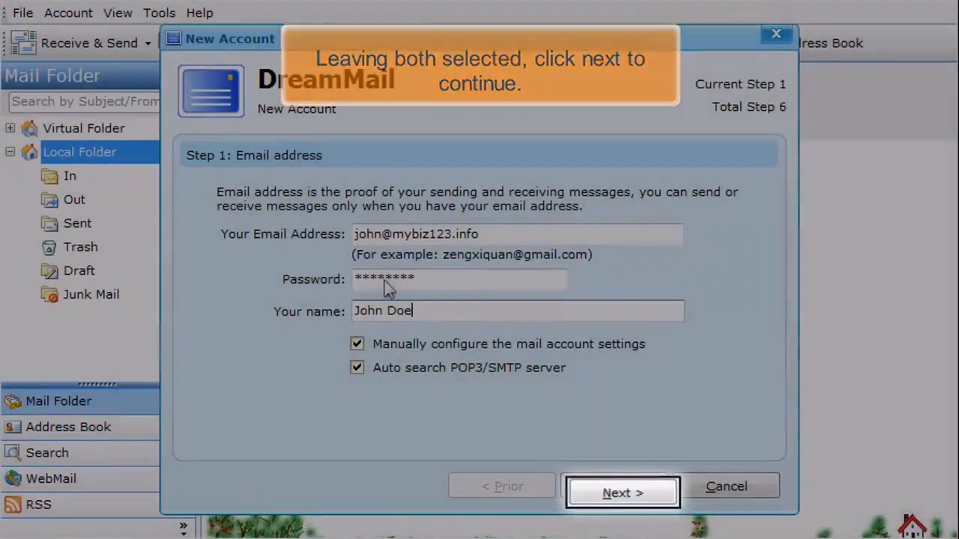
click(622, 493)
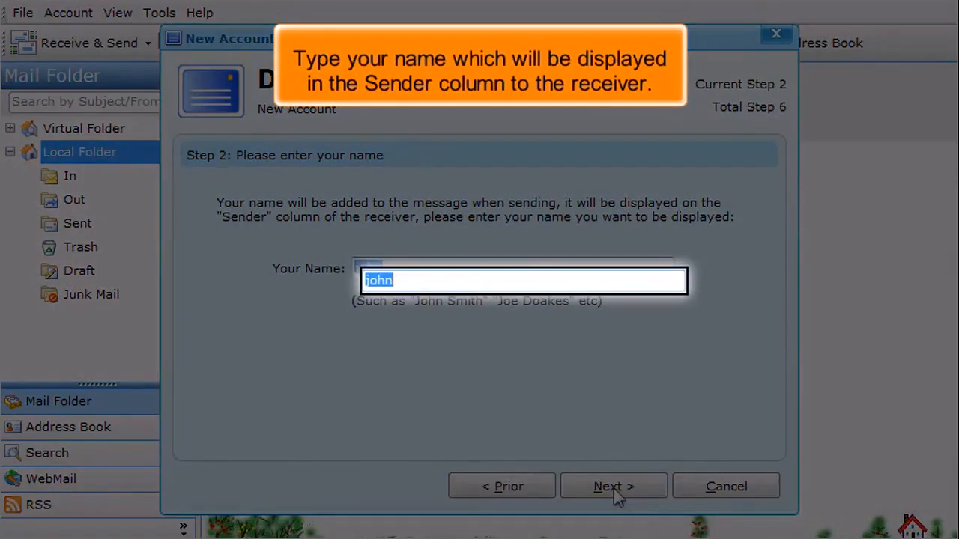
text(John Doe)
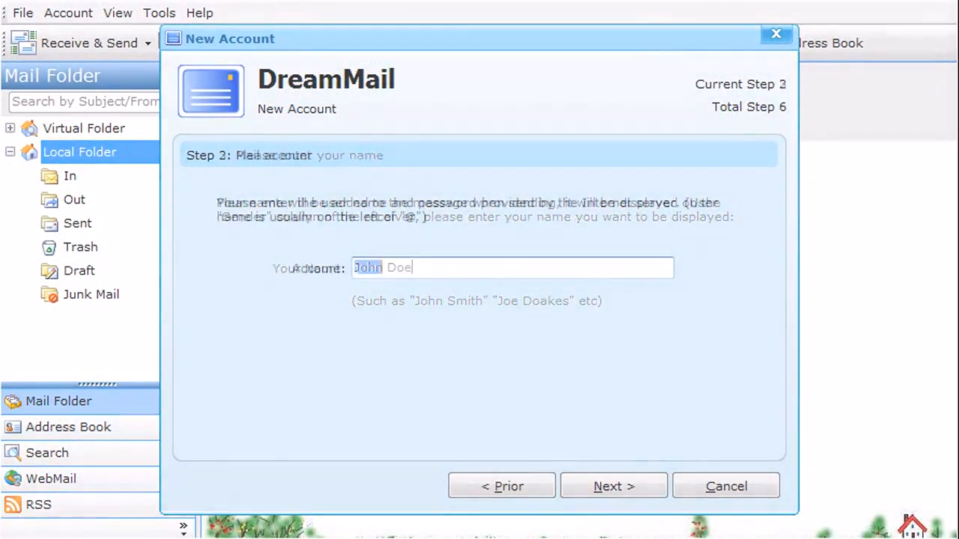
click(613, 487)
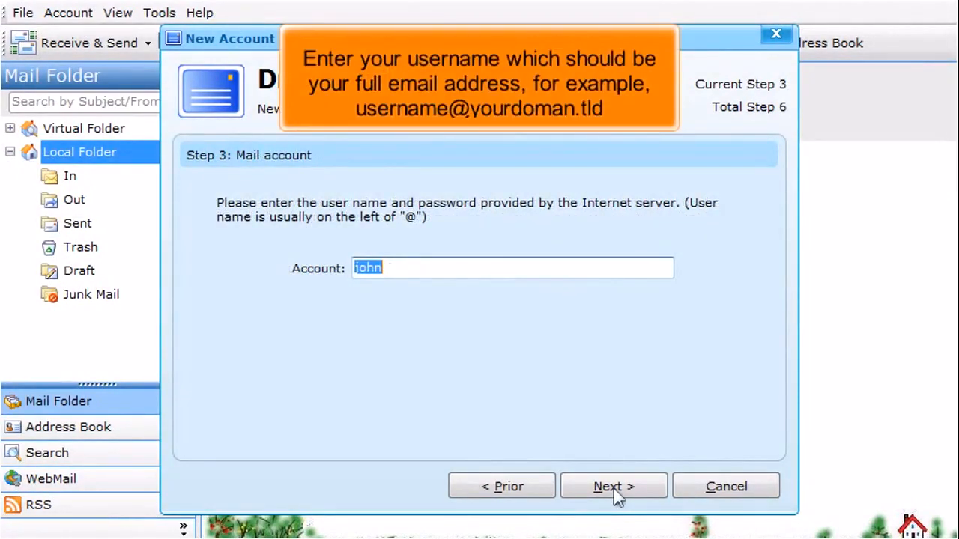
click(511, 268)
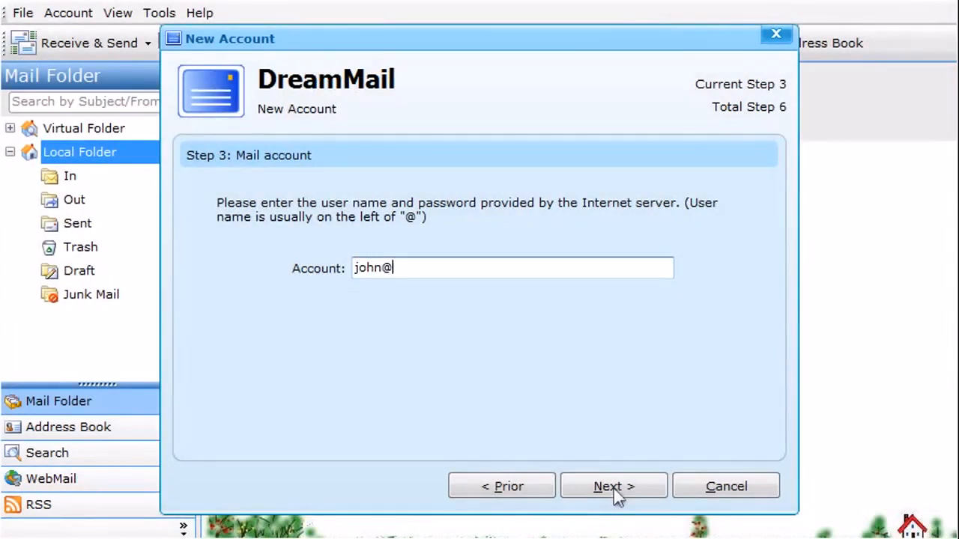
text(mybiz123.info)
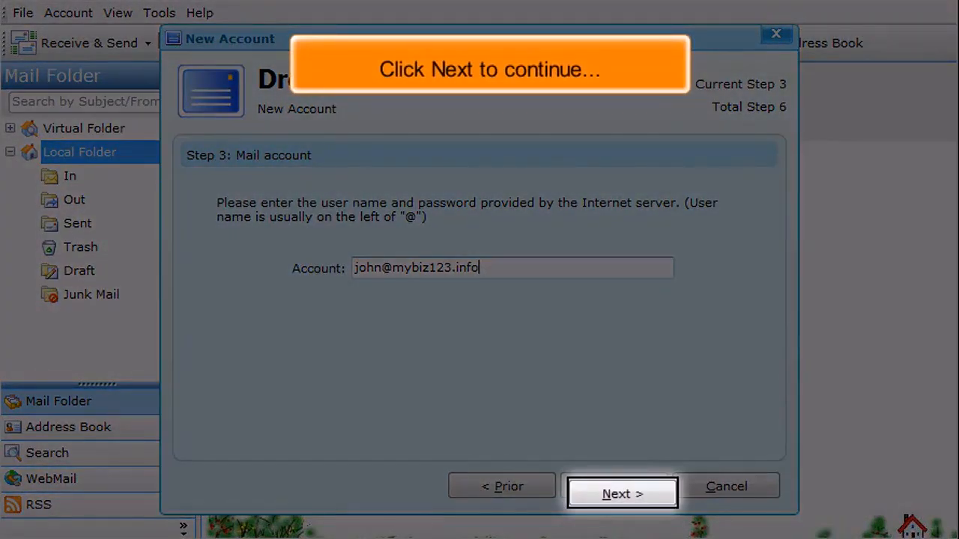
Set both the receive and SMTP send servers to mail.mybiz123.info.
click(622, 493)
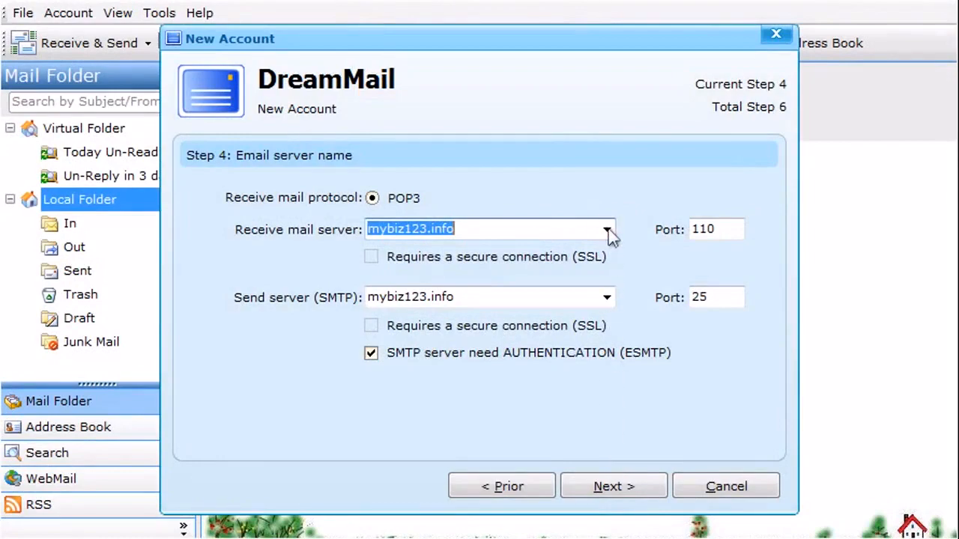
click(607, 229)
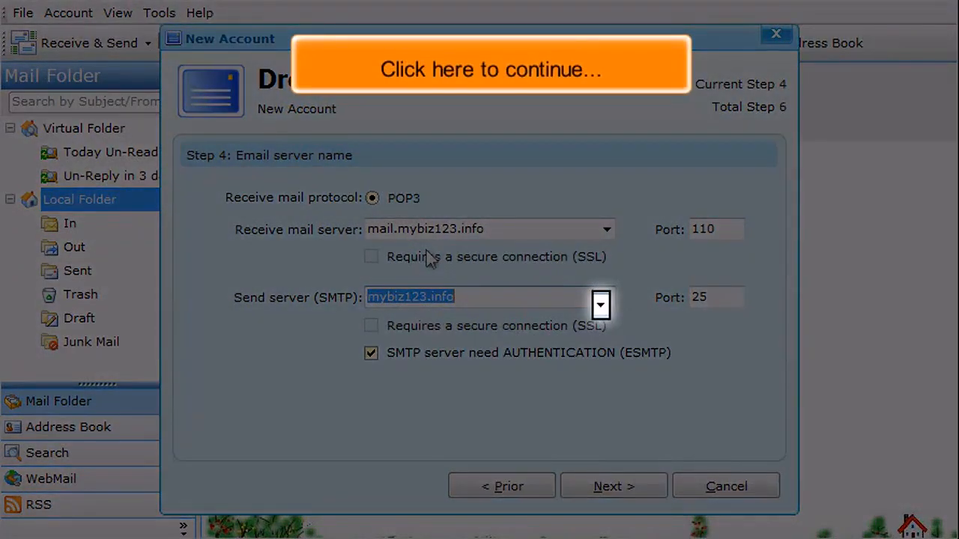
click(601, 297)
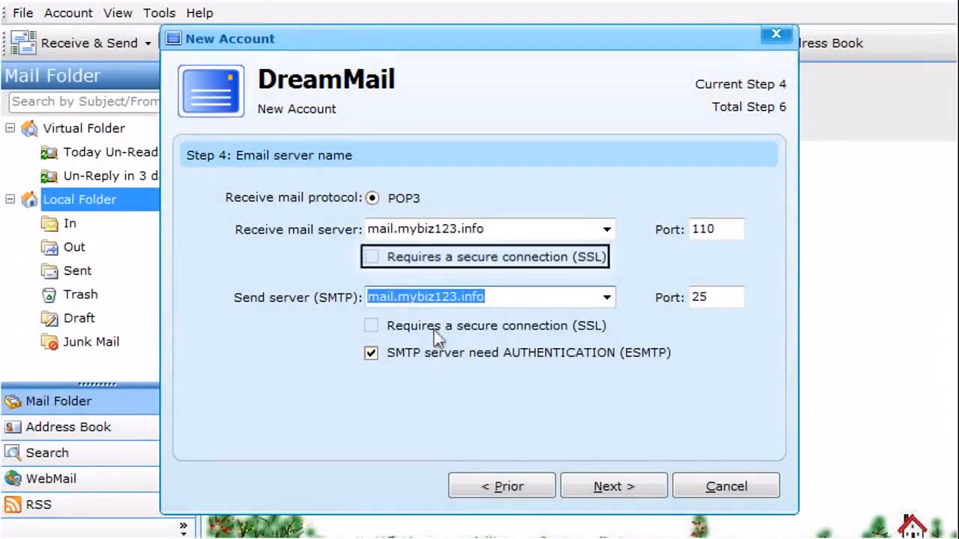
Enable SSL for incoming (port 995) and outgoing (port 465) servers.
click(371, 257)
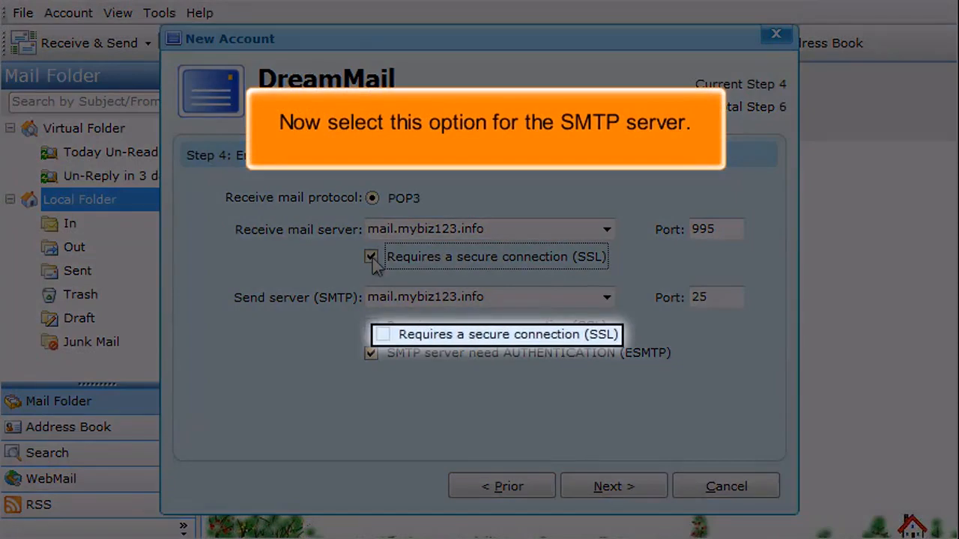
click(371, 326)
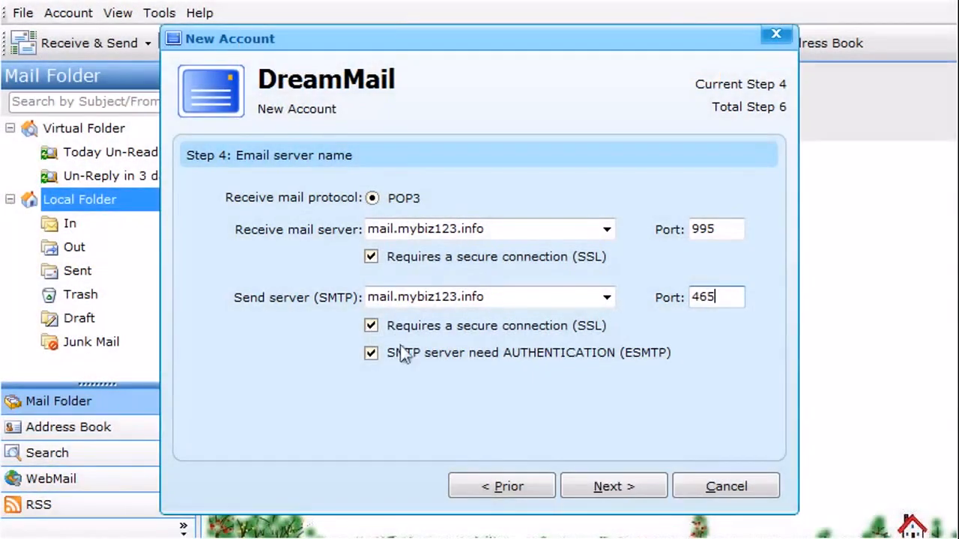
click(612, 486)
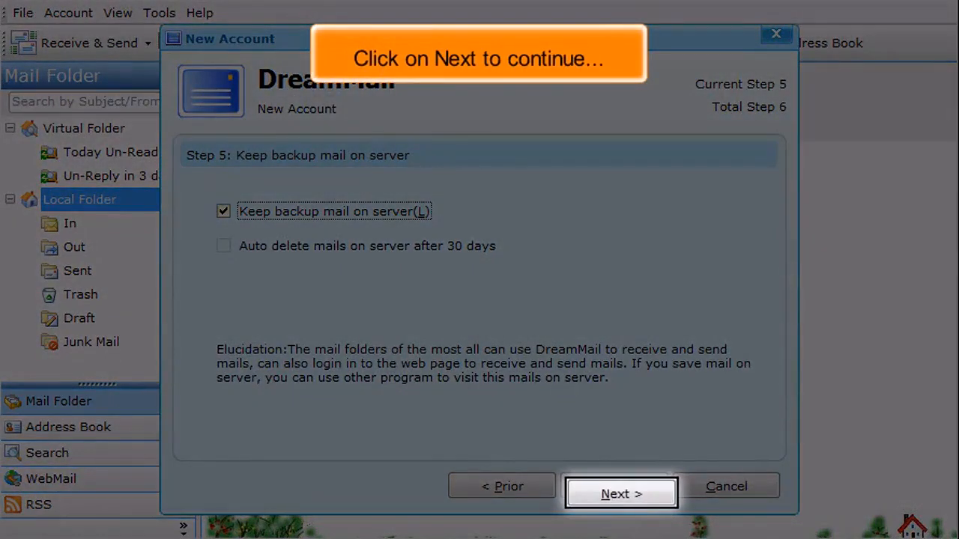
click(620, 493)
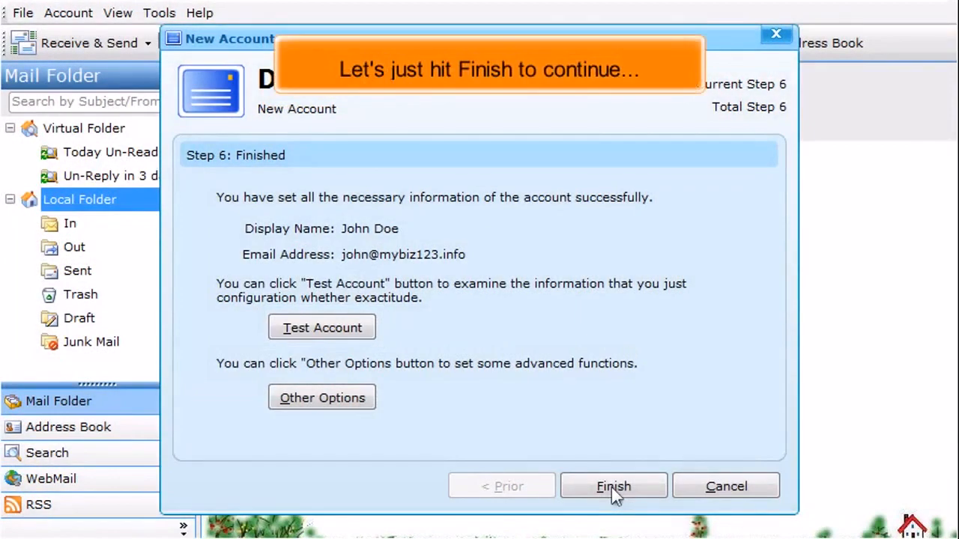
click(613, 486)
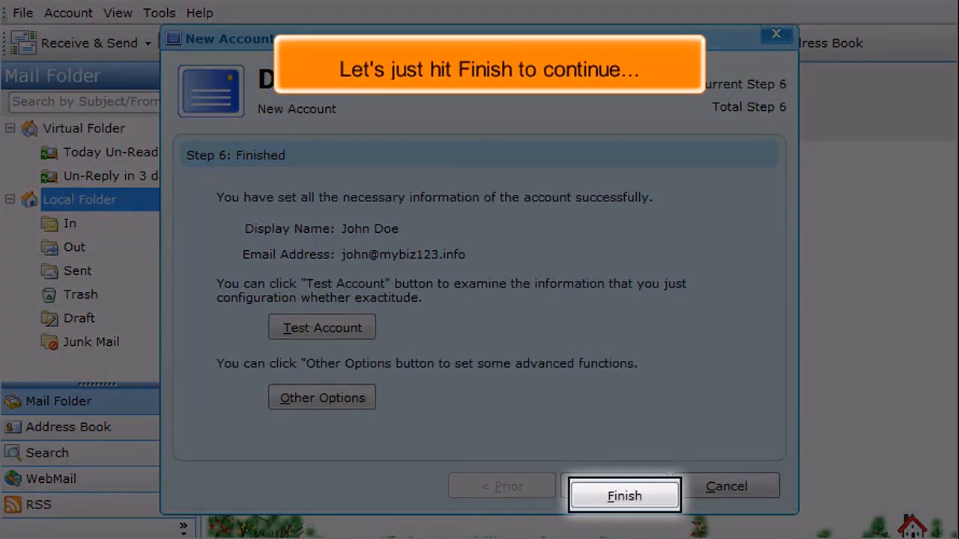
click(624, 496)
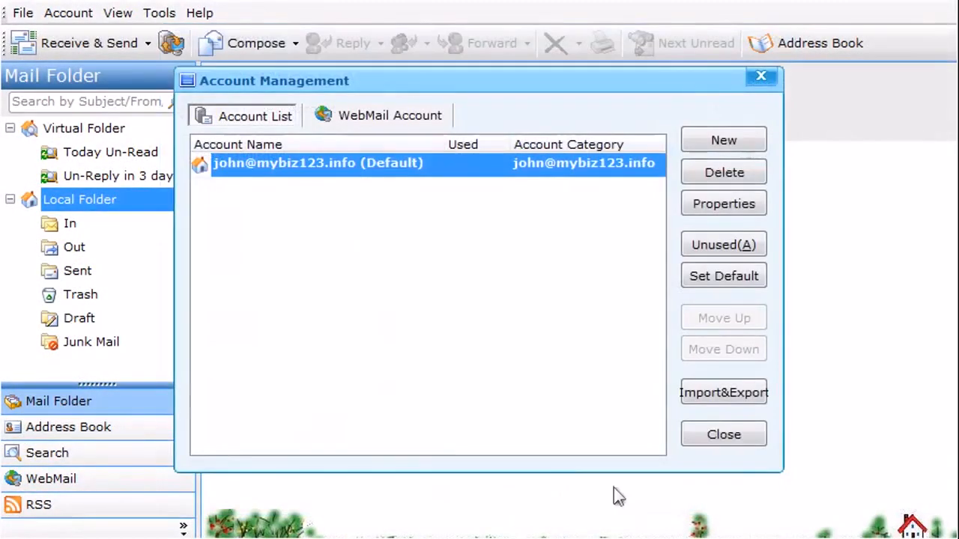